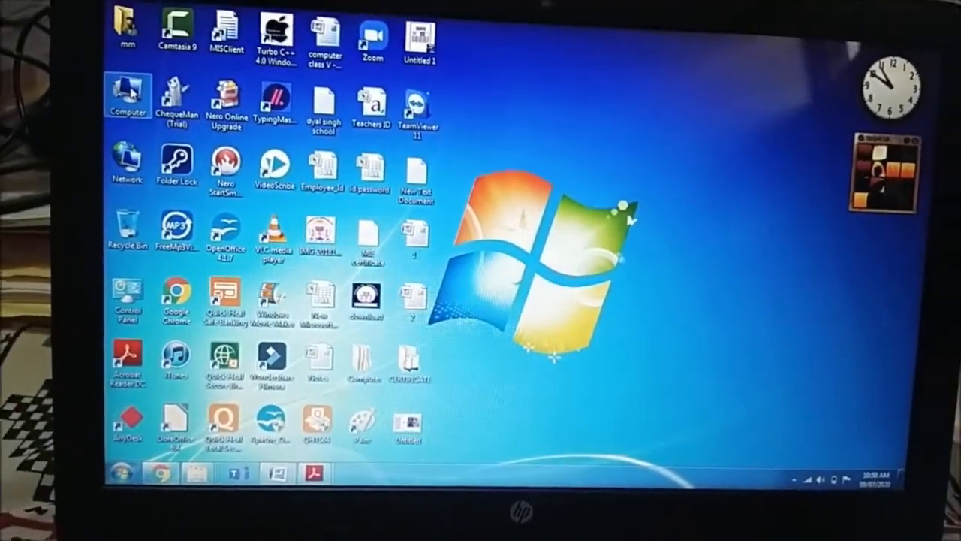
Step: Open and close the Computer window, then move the taskbar to the left edge
{"action": "double_click", "coordinate": [127, 98]}
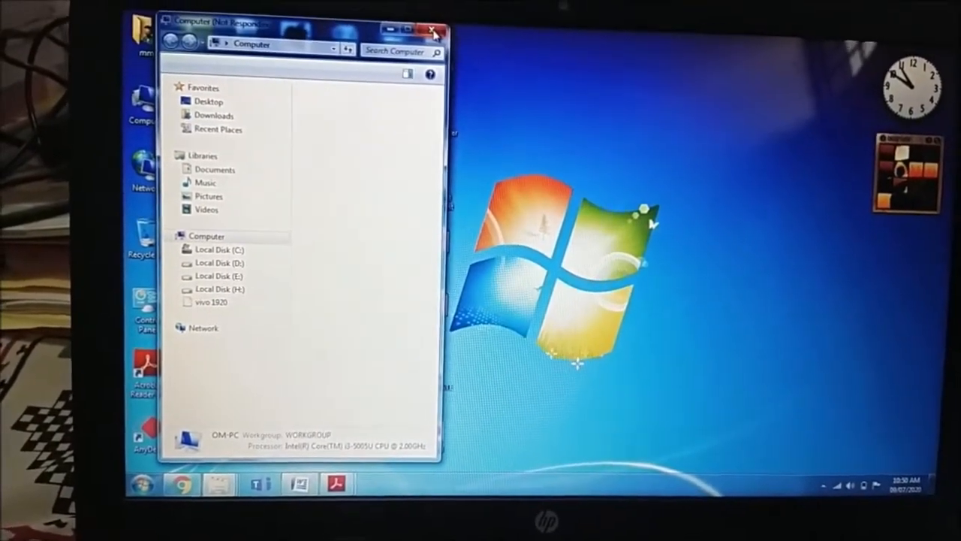
{"action": "left_click", "coordinate": [436, 28]}
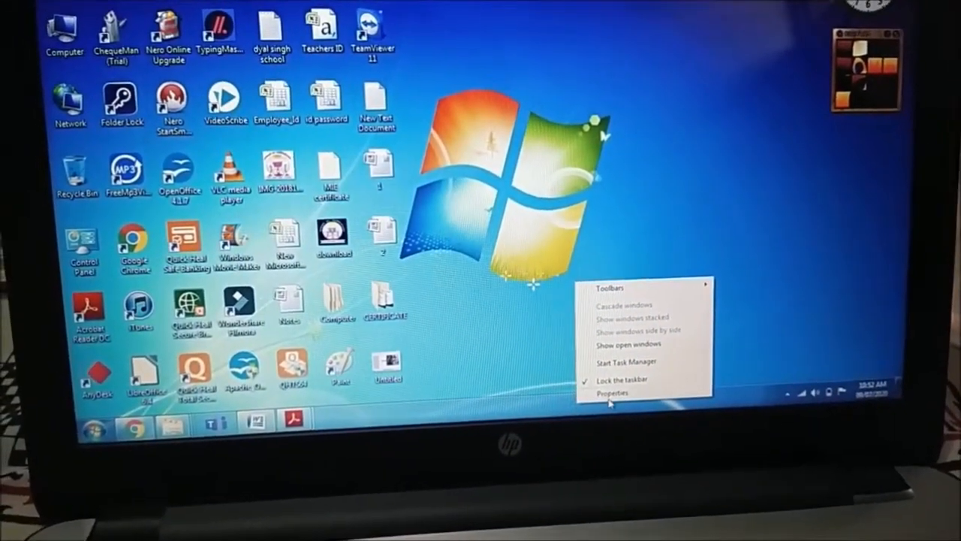
{"action": "left_click", "coordinate": [614, 392]}
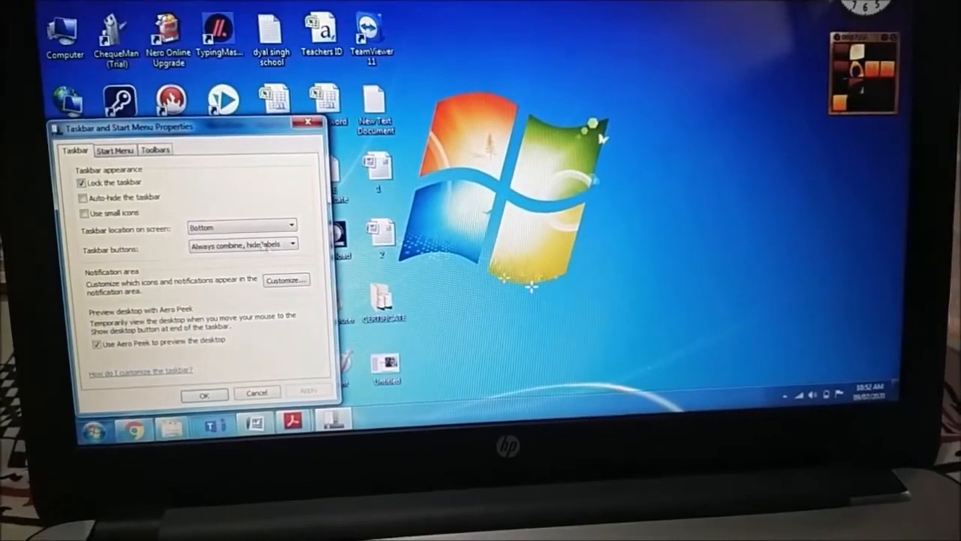
{"action": "left_click", "coordinate": [241, 229]}
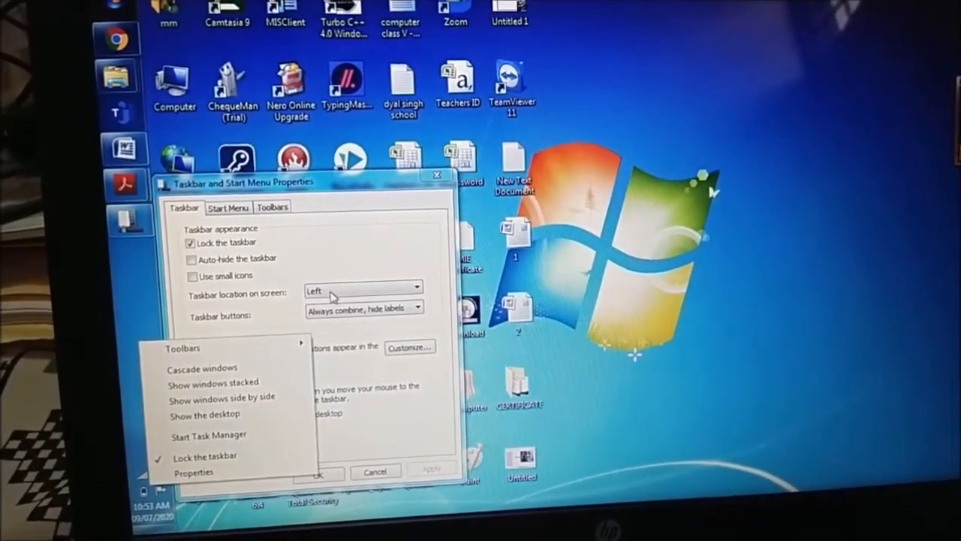
Step: Move the taskbar to the top edge, then back to the bottom, and apply
{"action": "left_click", "coordinate": [419, 289]}
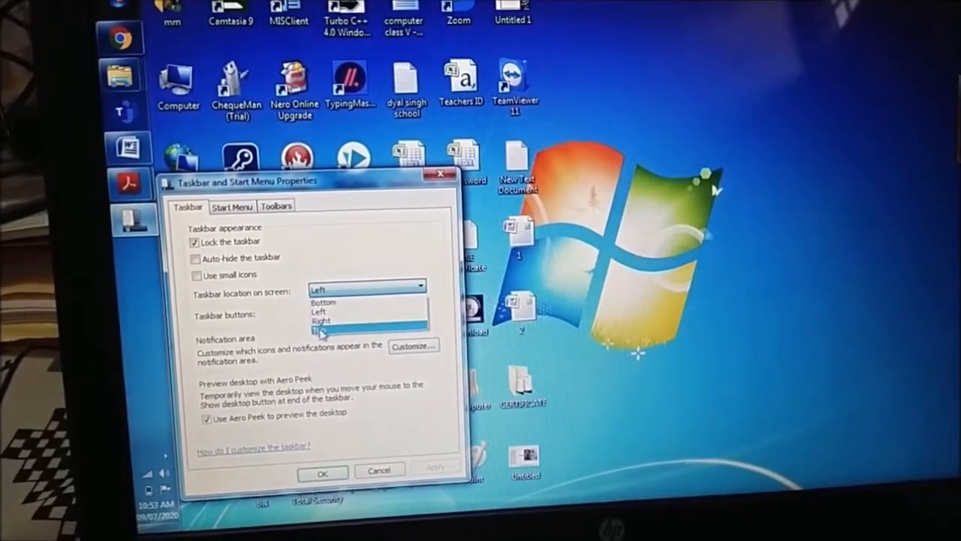
{"action": "left_click", "coordinate": [323, 331]}
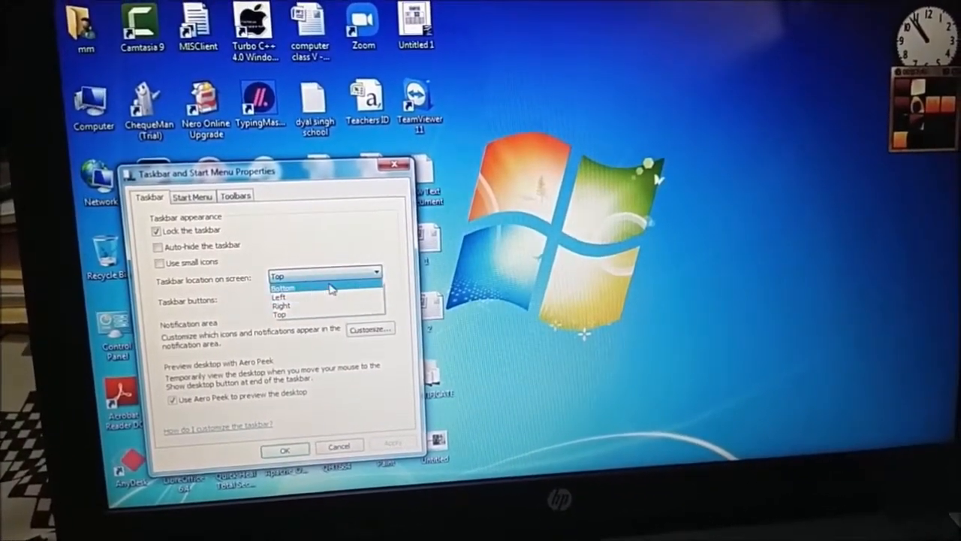
{"action": "left_click", "coordinate": [284, 288]}
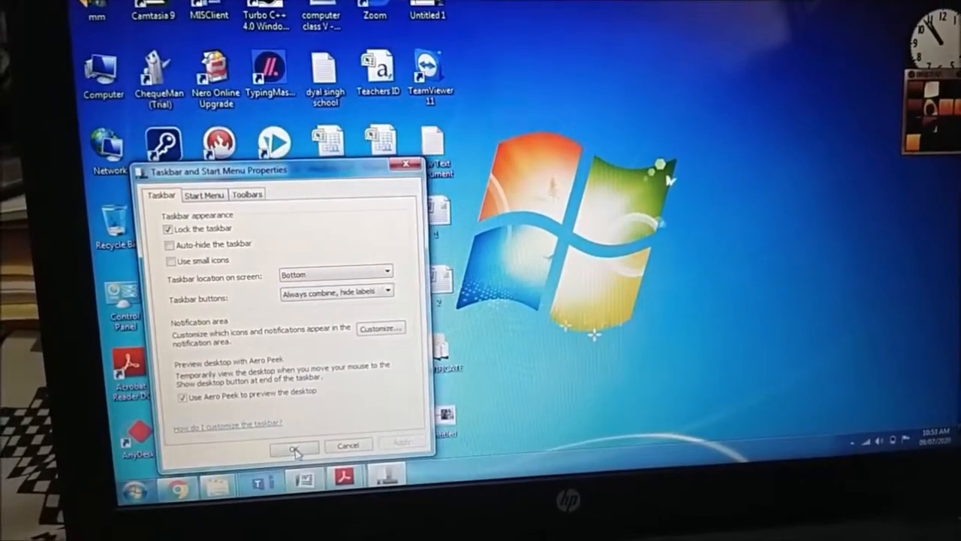
{"action": "left_click", "coordinate": [292, 447]}
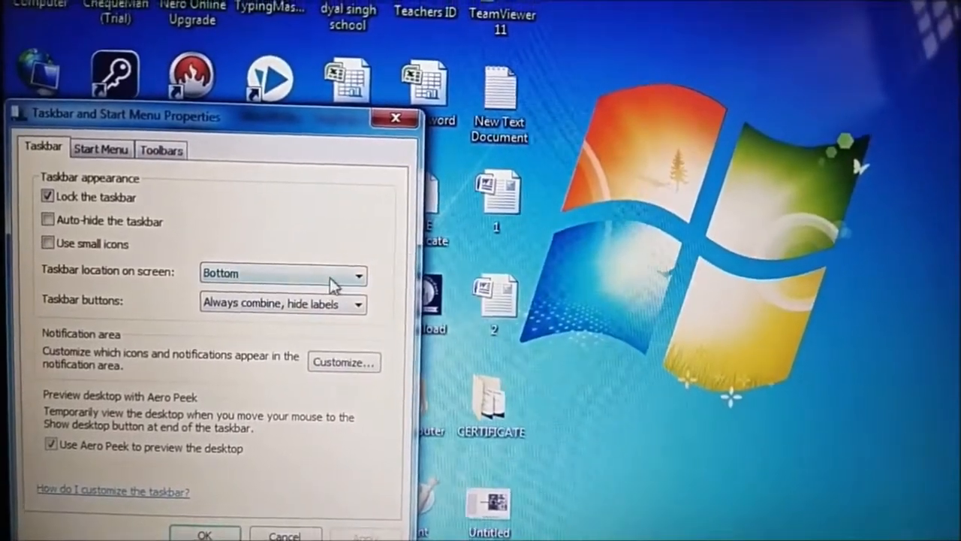
{"action": "left_click", "coordinate": [357, 274]}
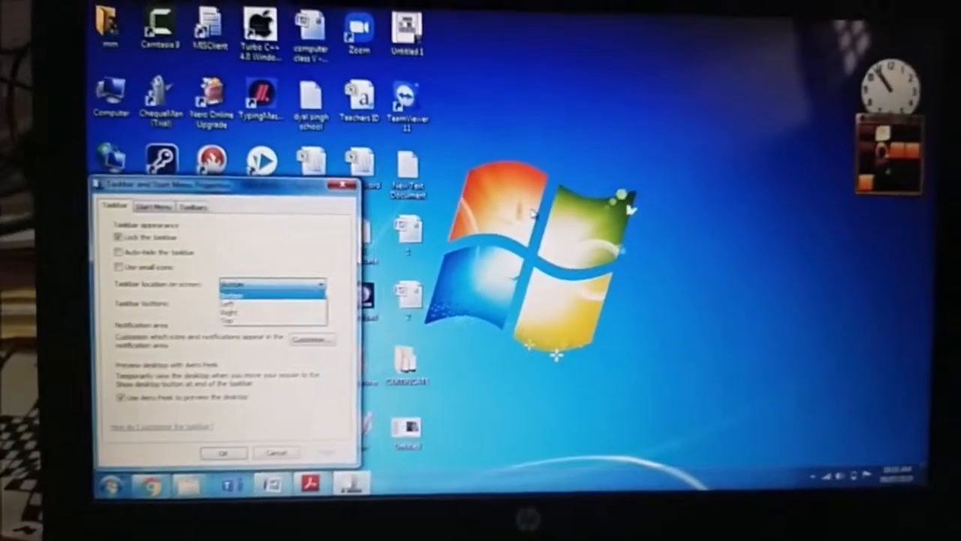
{"action": "left_click", "coordinate": [255, 287]}
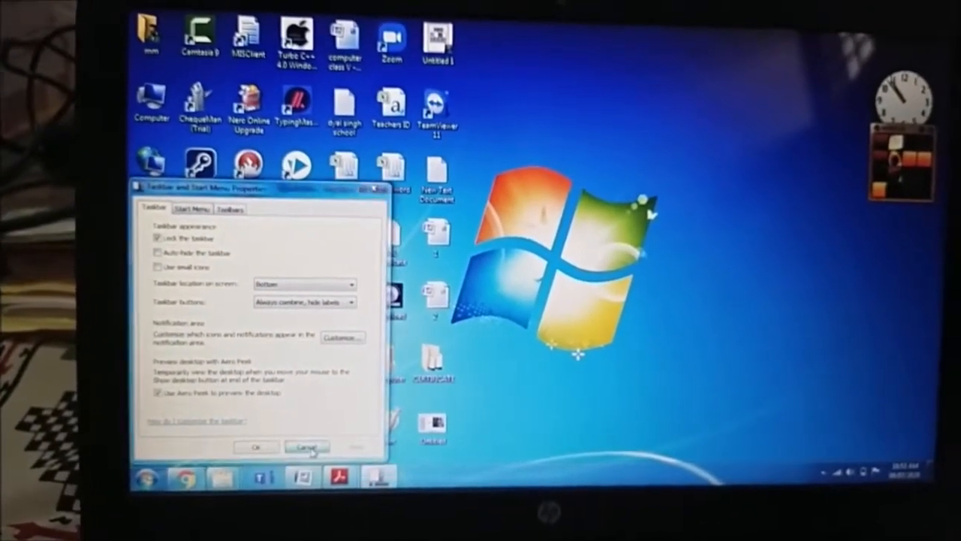
Step: Cancel Taskbar Properties, preview the two open PDFs, and switch to the class 4 folder
{"action": "left_click", "coordinate": [306, 447]}
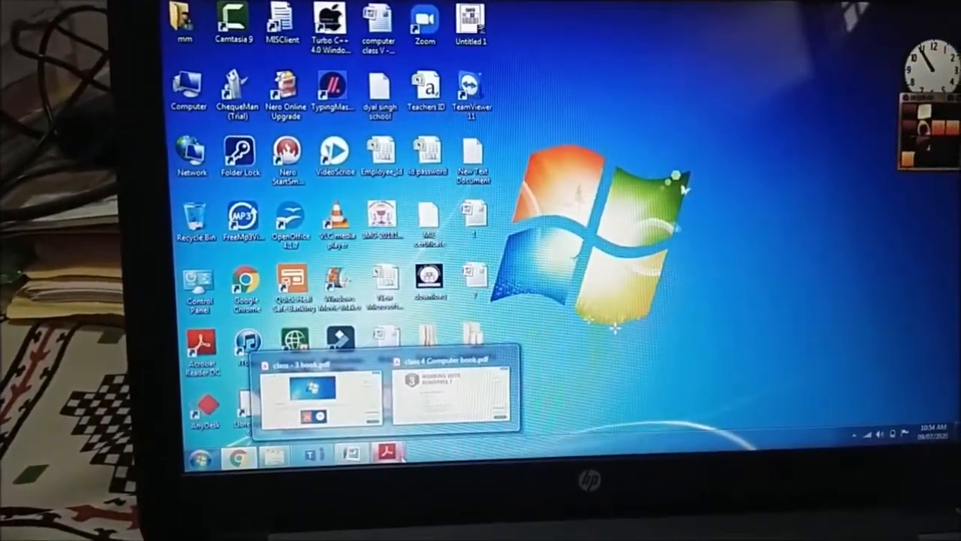
{"action": "left_click", "coordinate": [308, 386]}
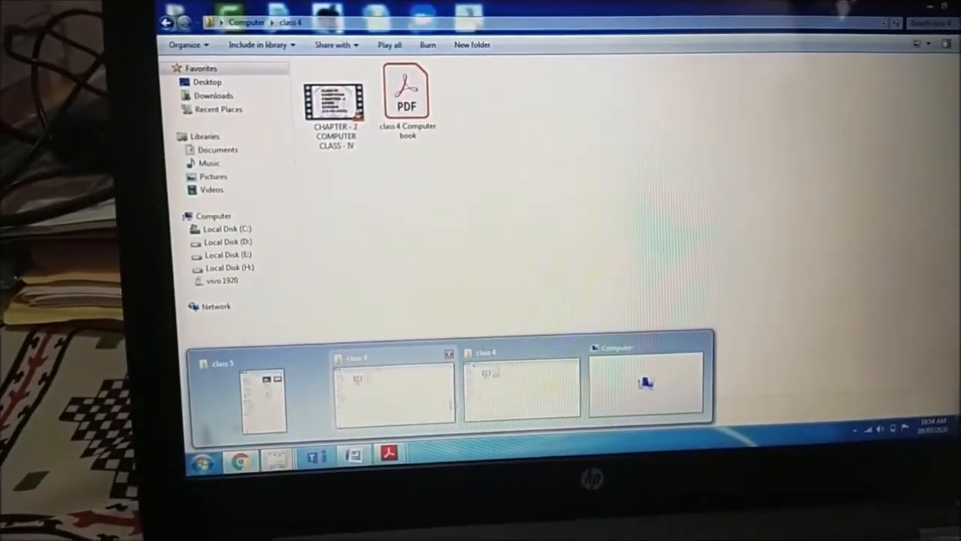
{"action": "left_click", "coordinate": [407, 94]}
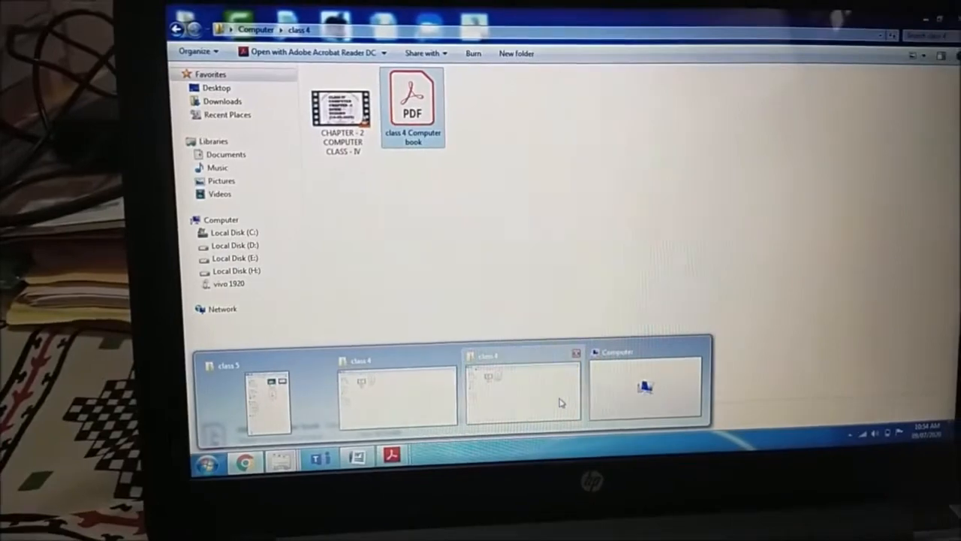